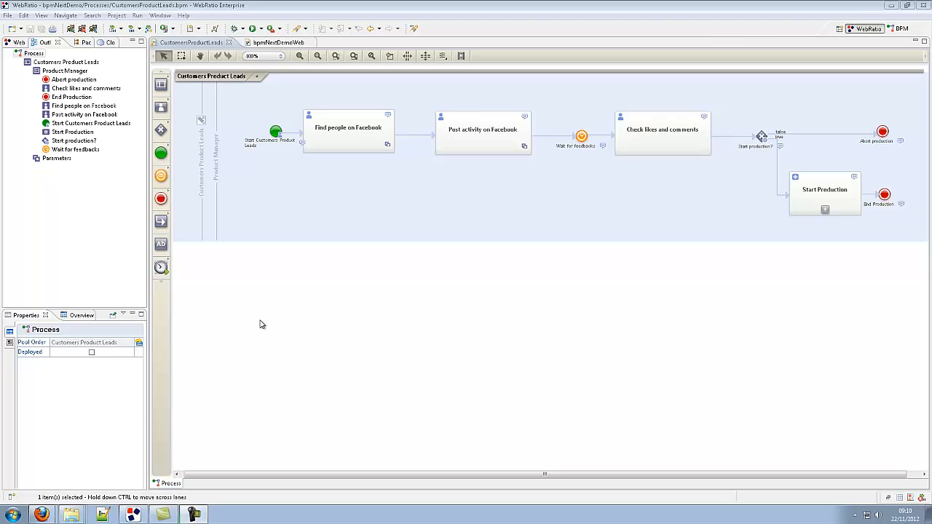
# Step: Switch from the process diagram to the bpmNextDemoWeb web model editor
pyautogui.click(277, 42)
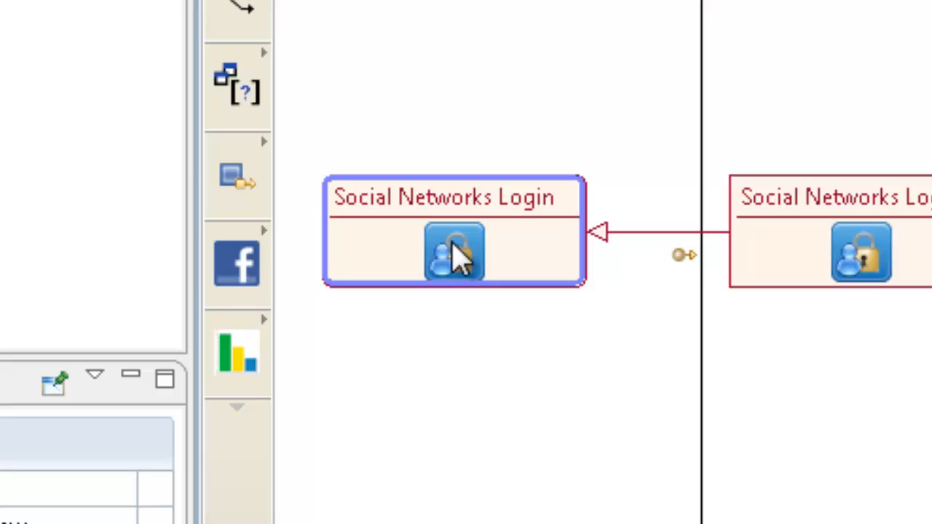
pyautogui.moveTo(455, 254)
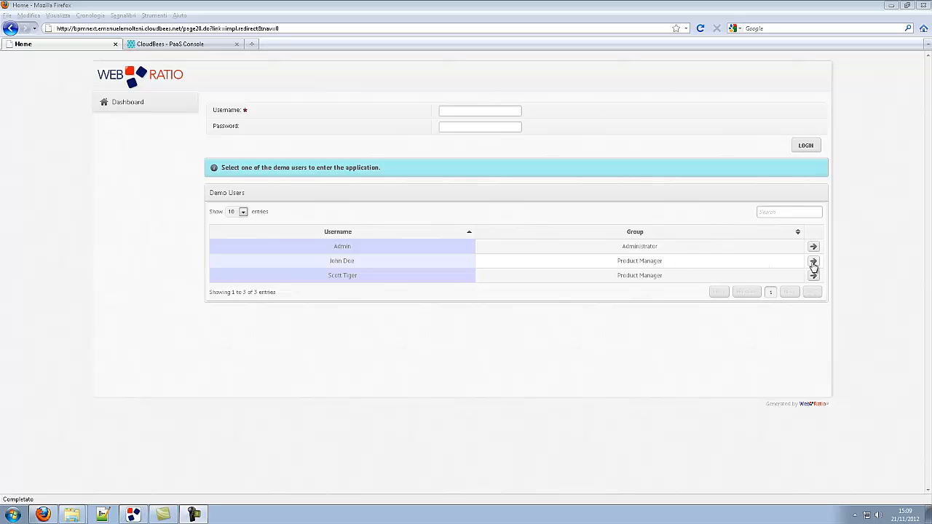
# Step: Log in as Product Manager John Doe and open Social Networks Login
pyautogui.click(813, 262)
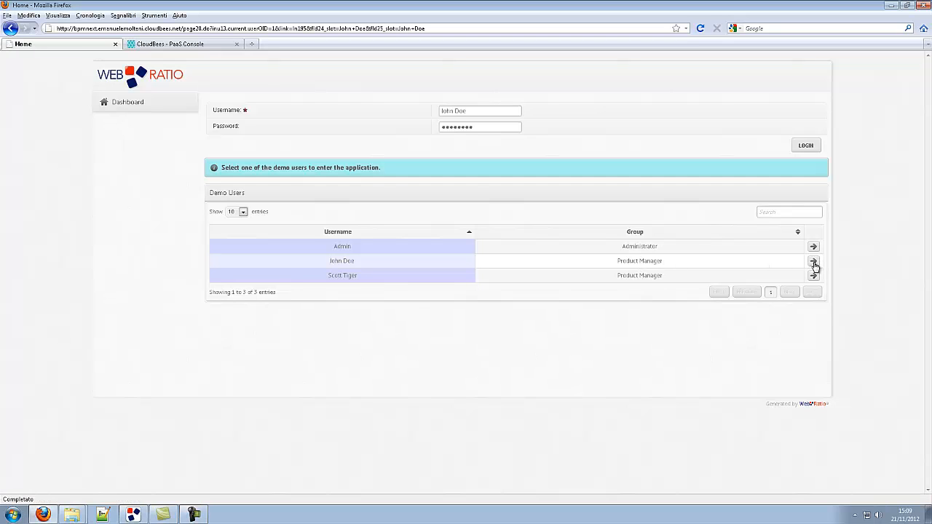
pyautogui.click(813, 260)
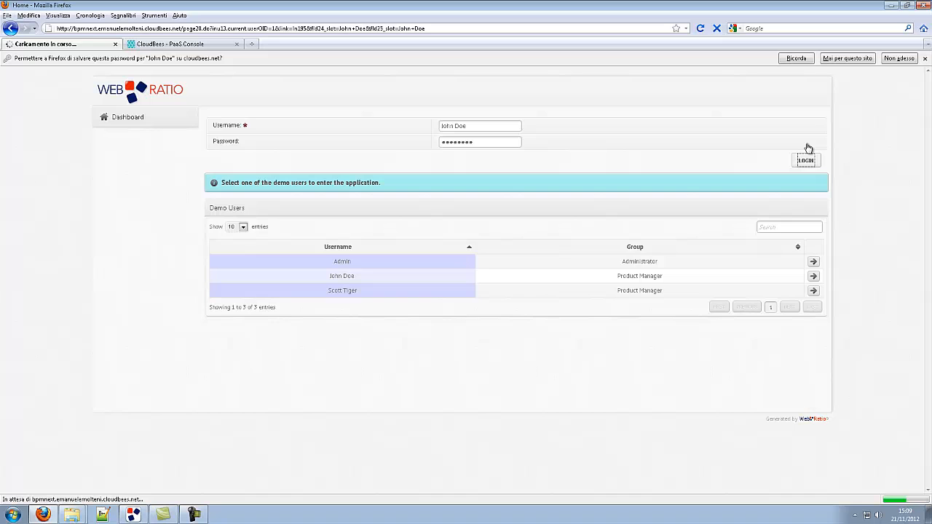
pyautogui.click(806, 158)
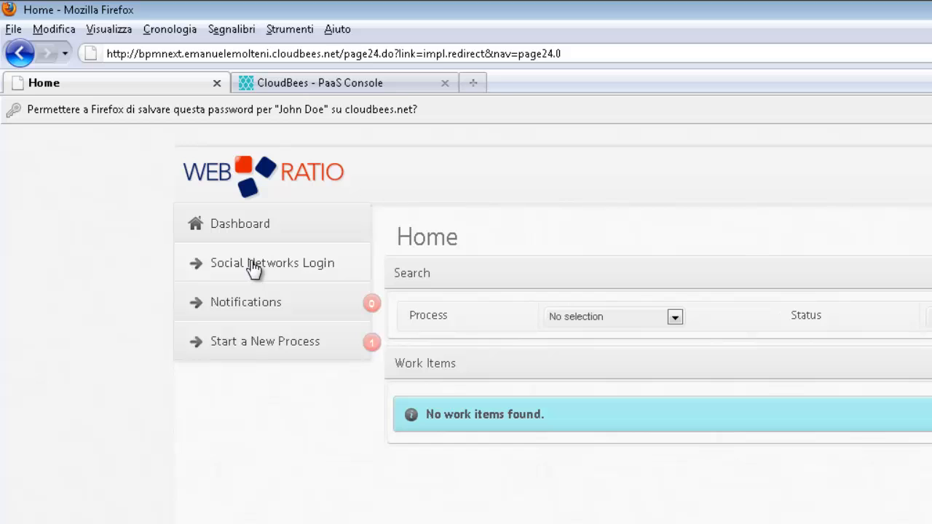
pyautogui.click(272, 263)
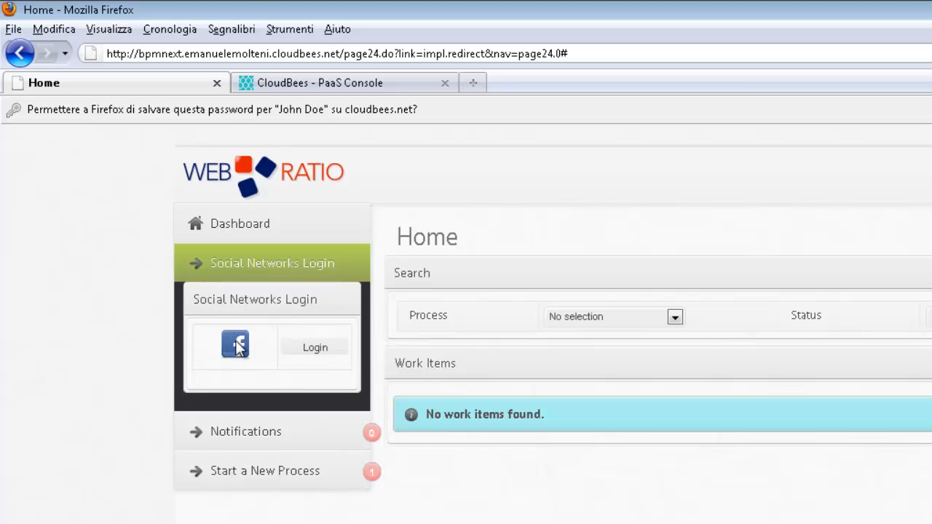
pyautogui.moveTo(314, 353)
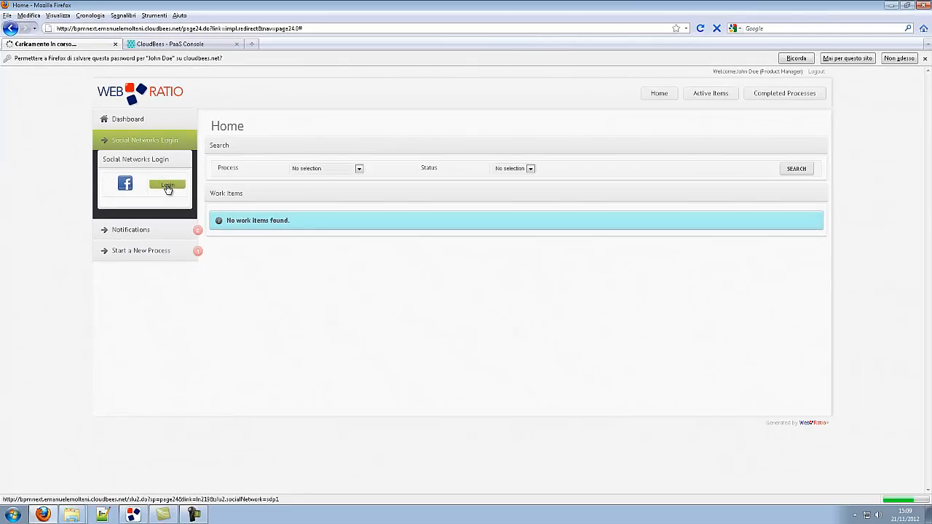
pyautogui.click(167, 185)
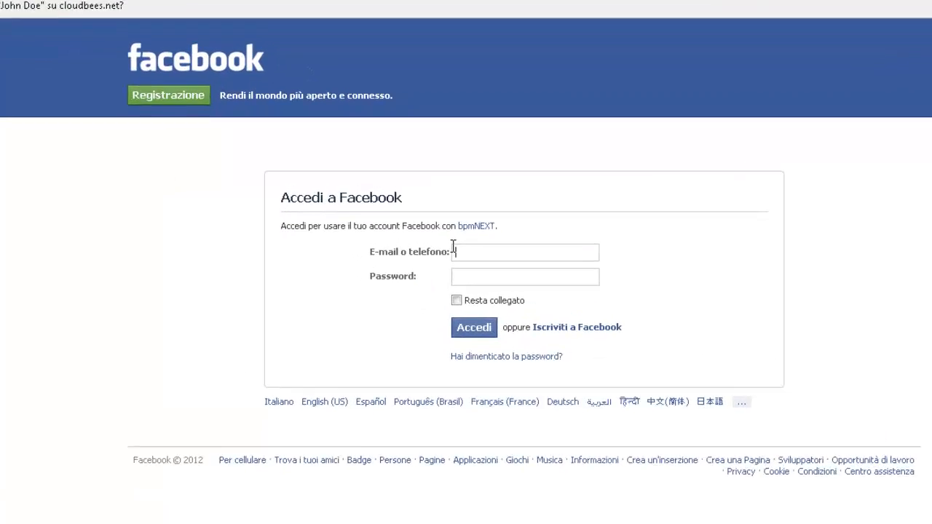
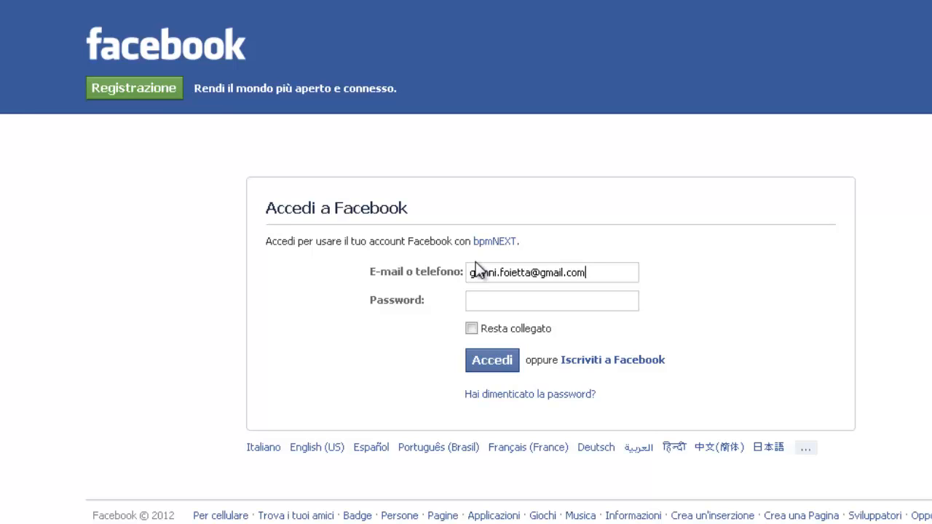
pyautogui.write('•••')
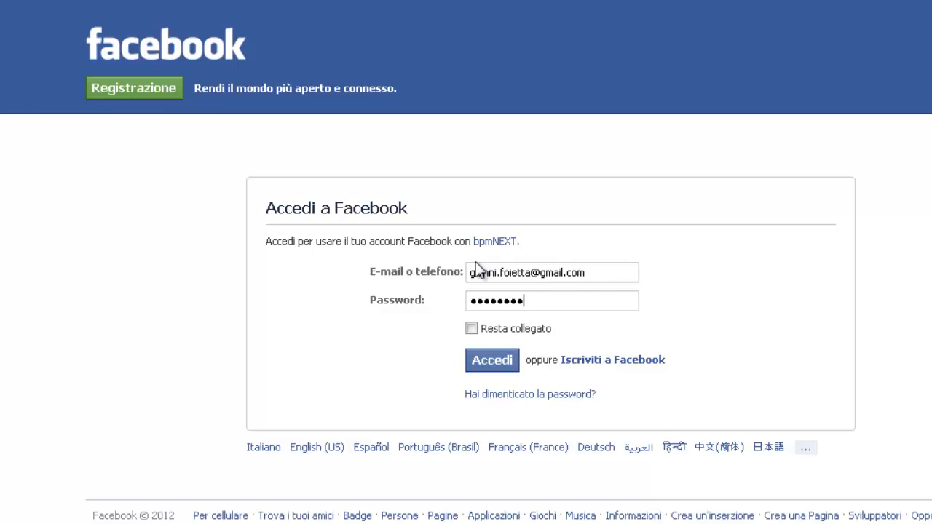
pyautogui.click(492, 360)
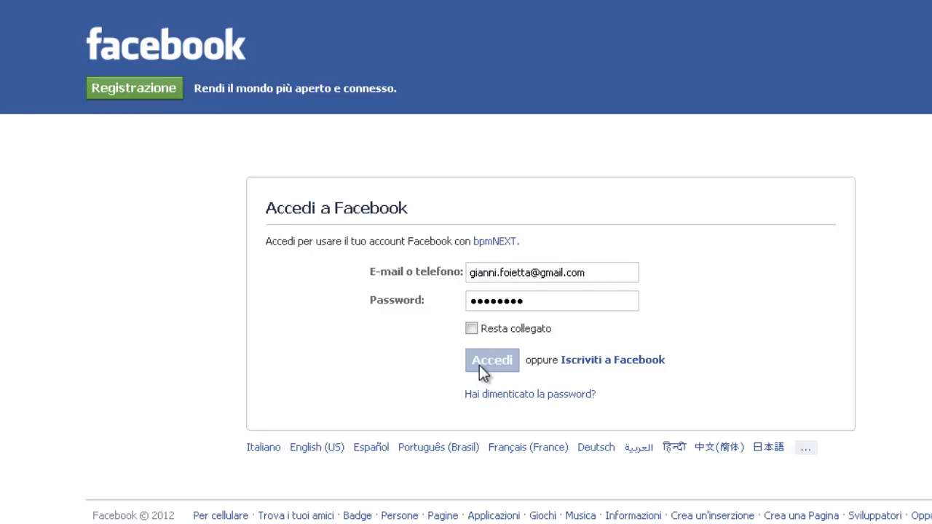
pyautogui.click(491, 359)
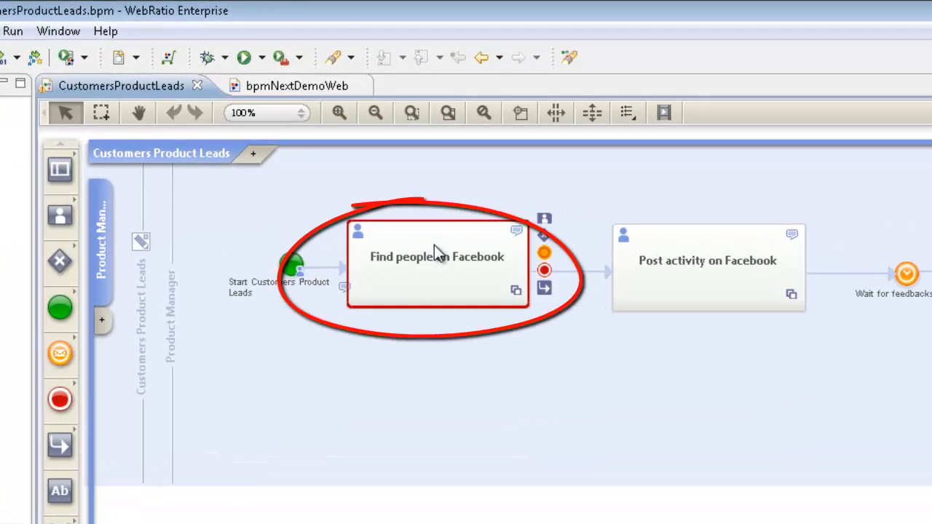
# Step: Bring up the context menu of the Find people on Facebook task
pyautogui.rightClick(436, 257)
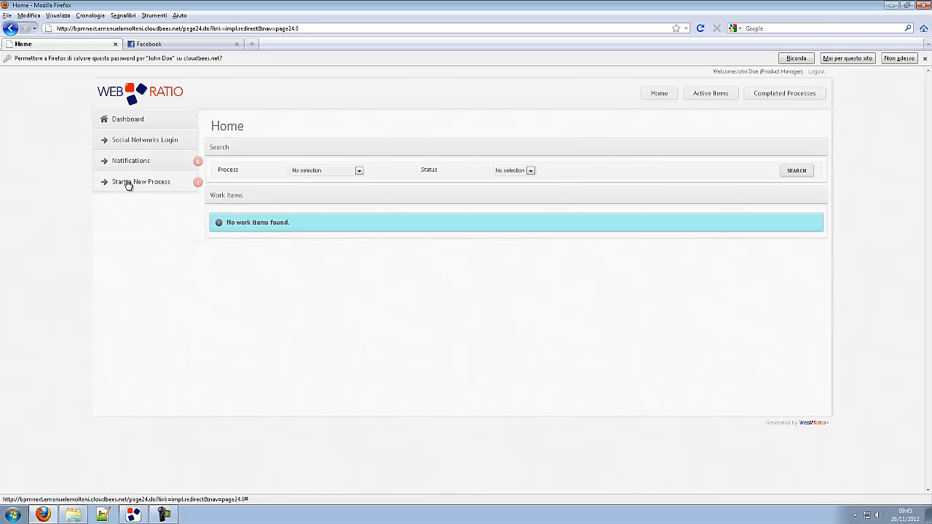
pyautogui.click(142, 181)
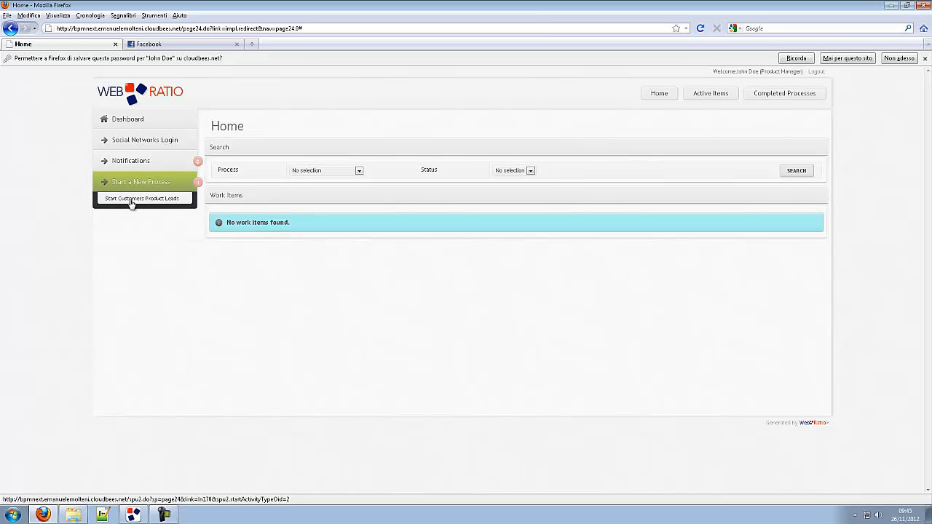
pyautogui.click(142, 198)
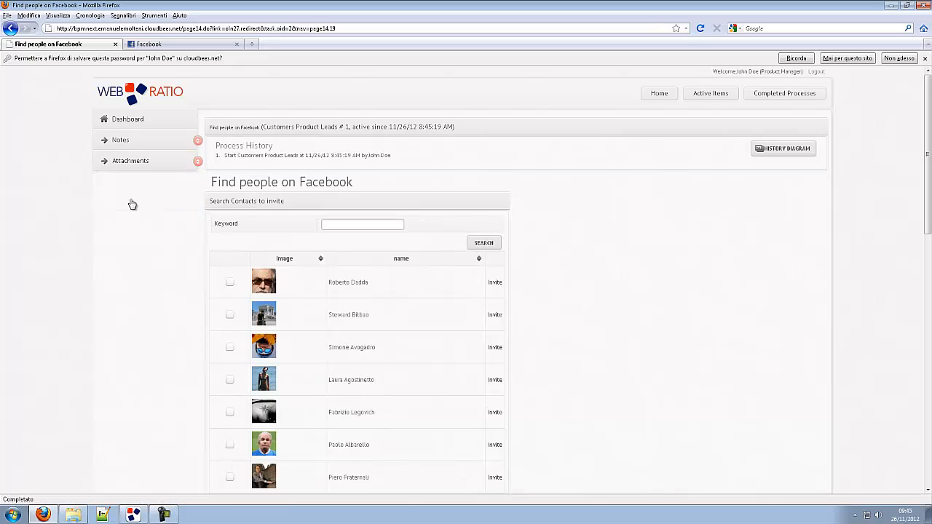
pyautogui.click(362, 224)
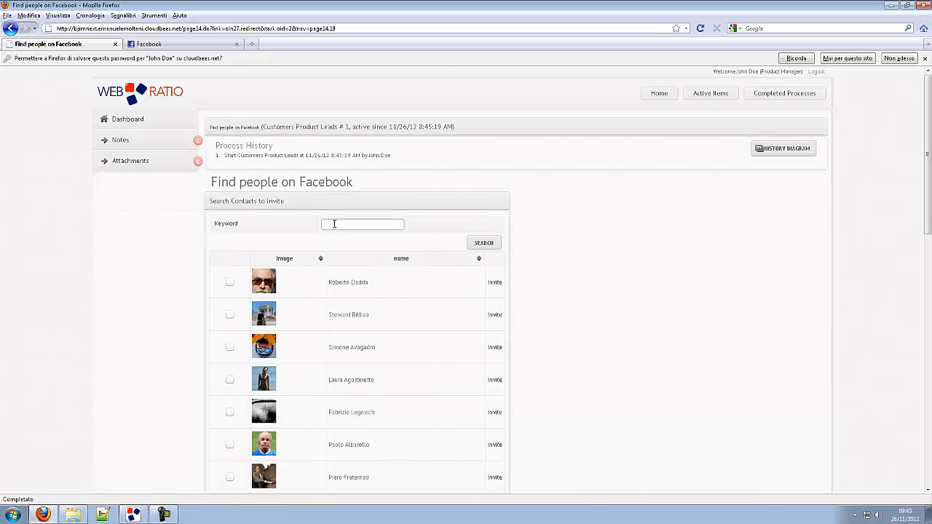
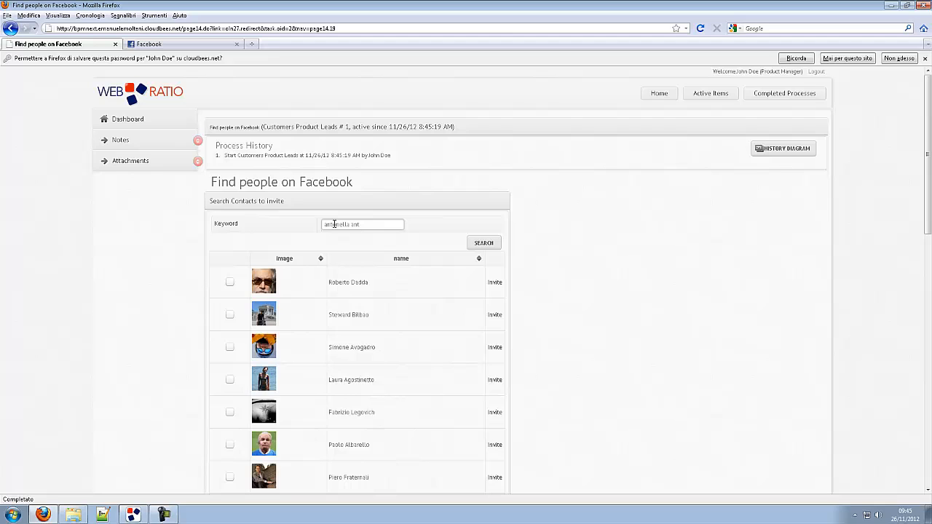
pyautogui.click(483, 227)
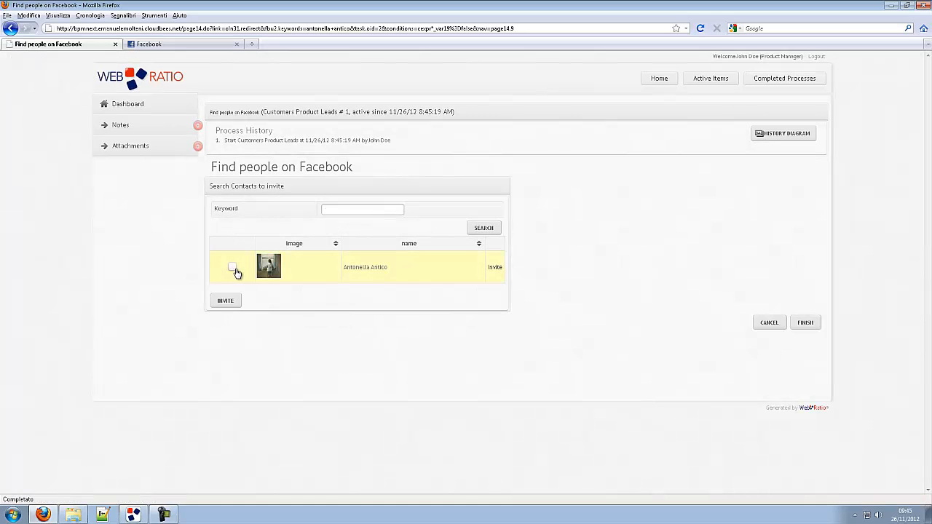
pyautogui.click(225, 300)
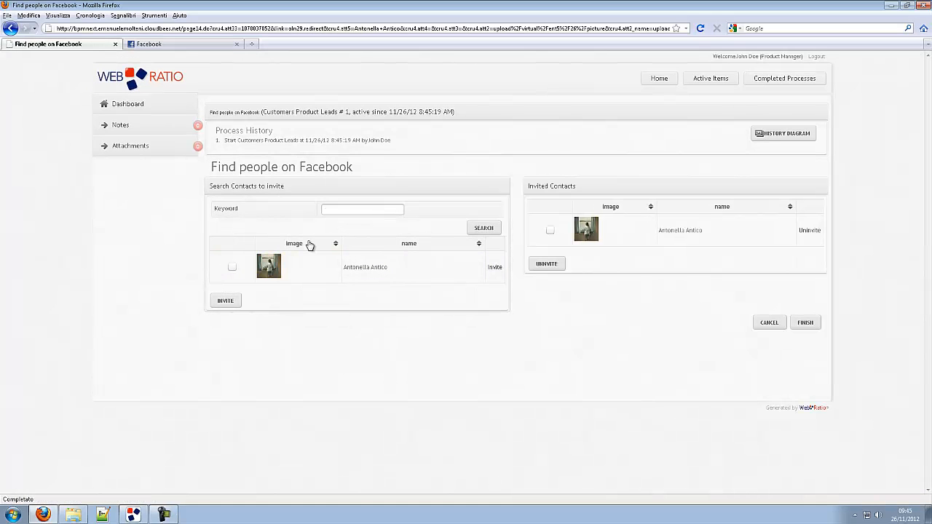
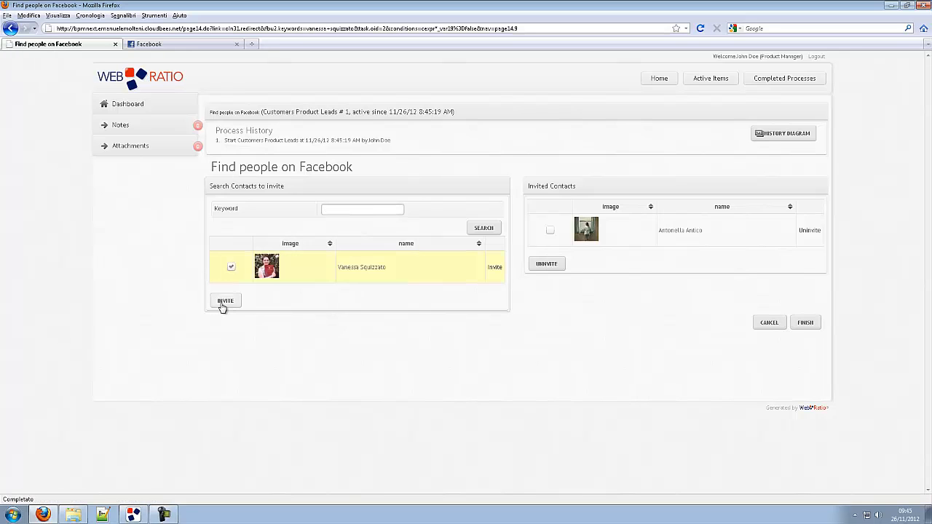
pyautogui.click(225, 300)
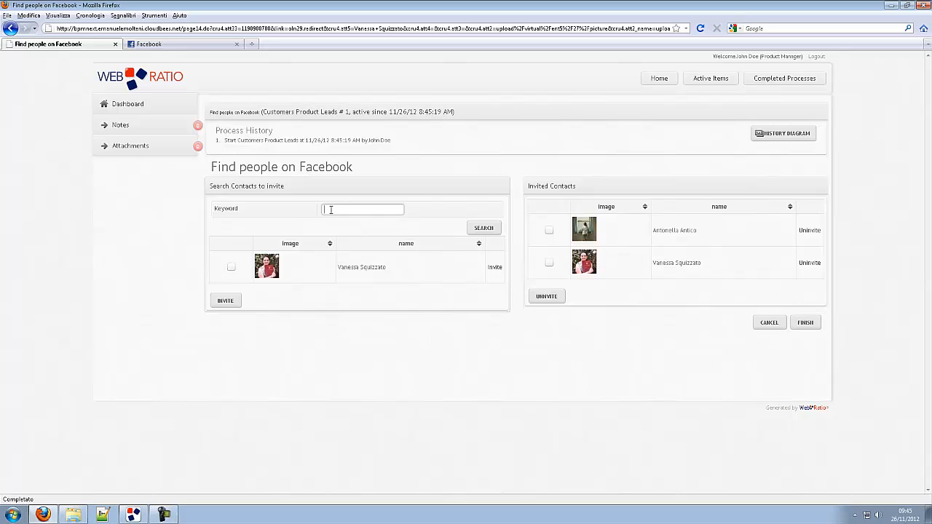
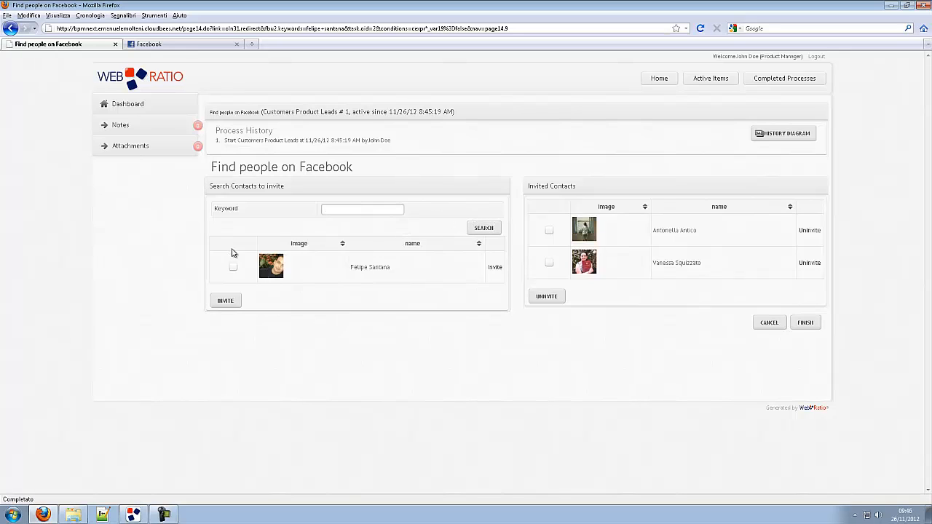
pyautogui.click(226, 301)
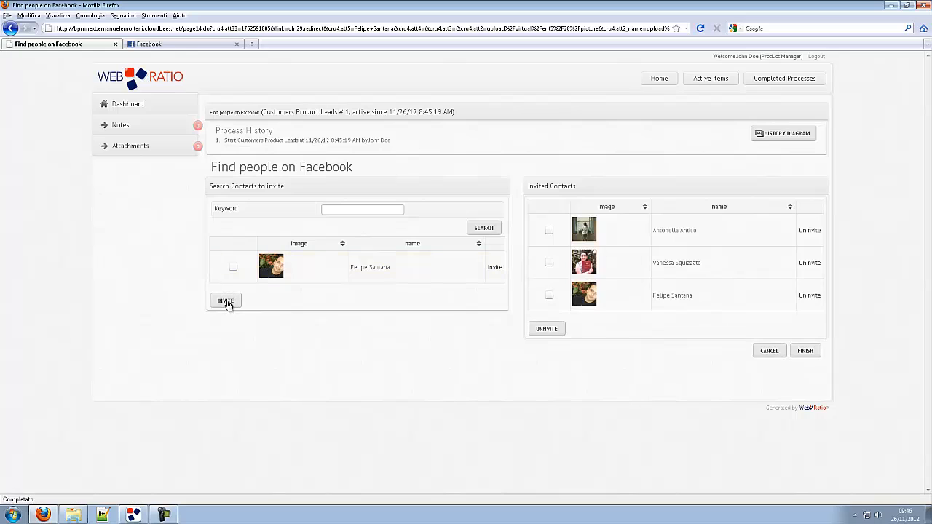
pyautogui.moveTo(806, 350)
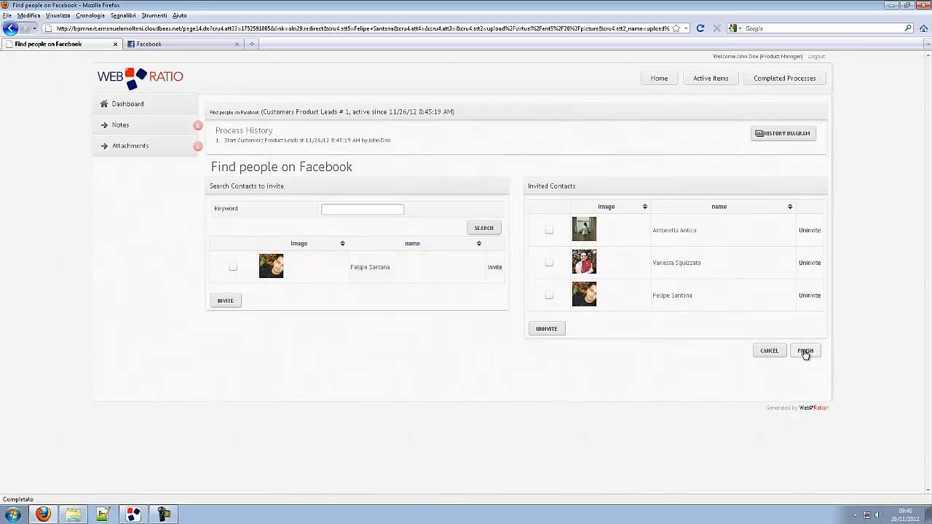
pyautogui.click(805, 350)
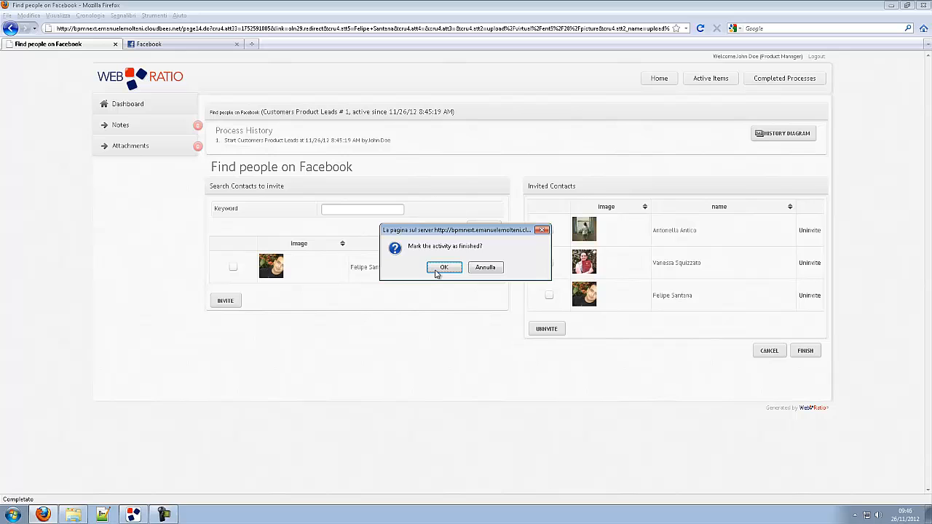
# Step: Confirm OK to mark Find people on Facebook as finished
pyautogui.click(444, 268)
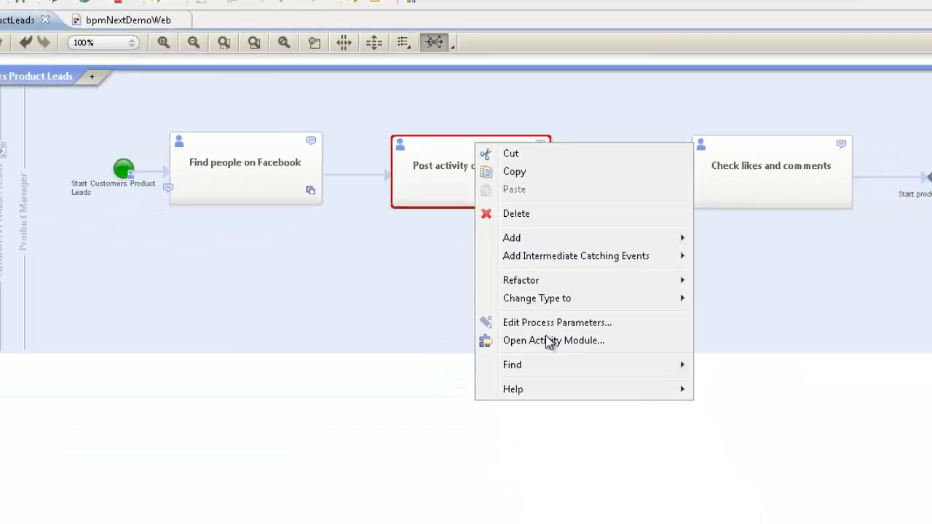
# Step: Choose Open Activity Module for the Post activity on Facebook task
pyautogui.click(554, 340)
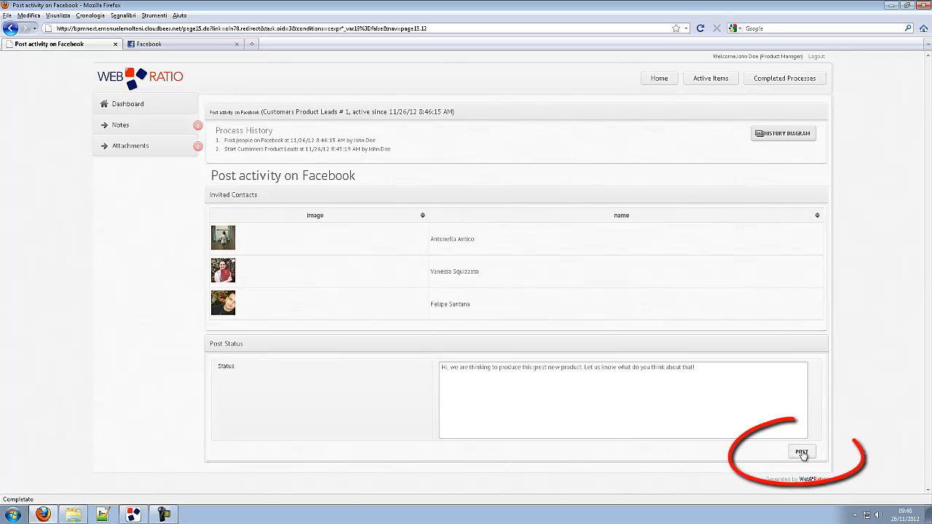
# Step: Post the drafted status message to the three invited contacts
pyautogui.click(801, 452)
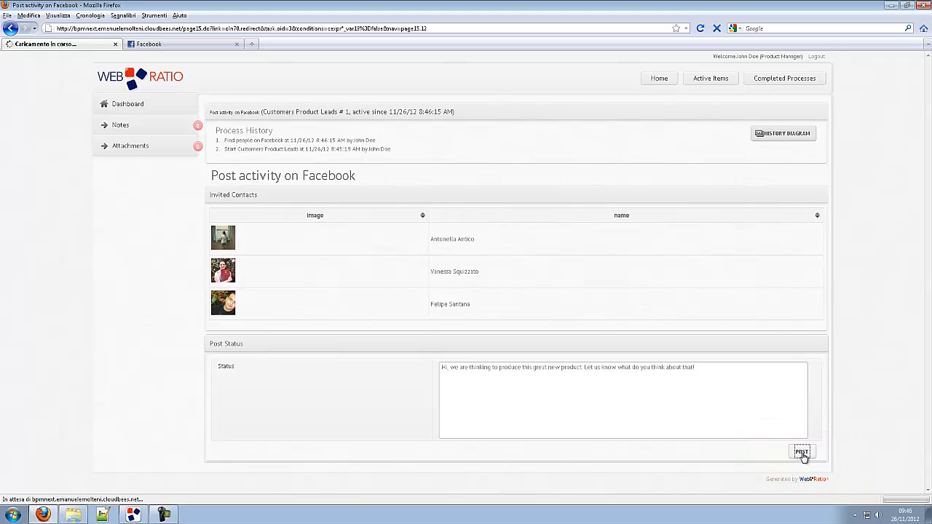
pyautogui.click(801, 452)
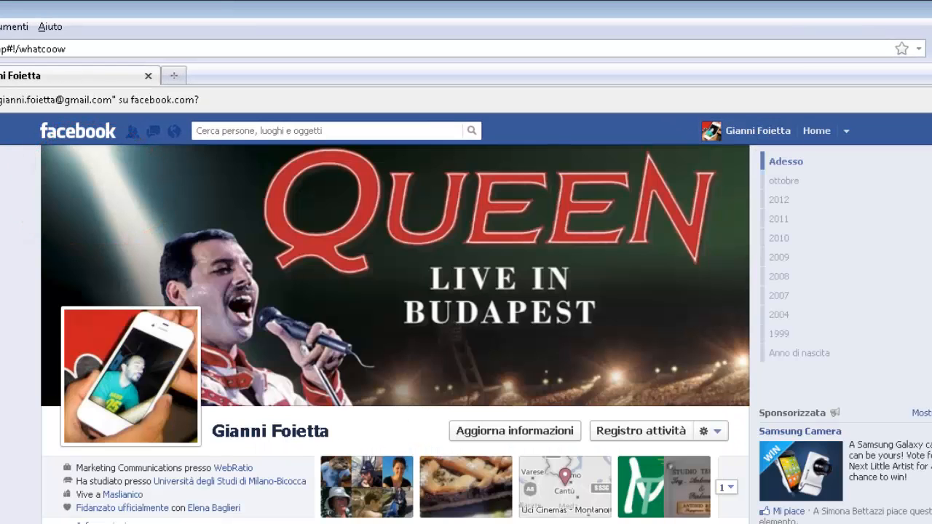
# Step: Scroll the Facebook timeline down to the new status posted via bpmNEXT
pyautogui.scroll(-3)
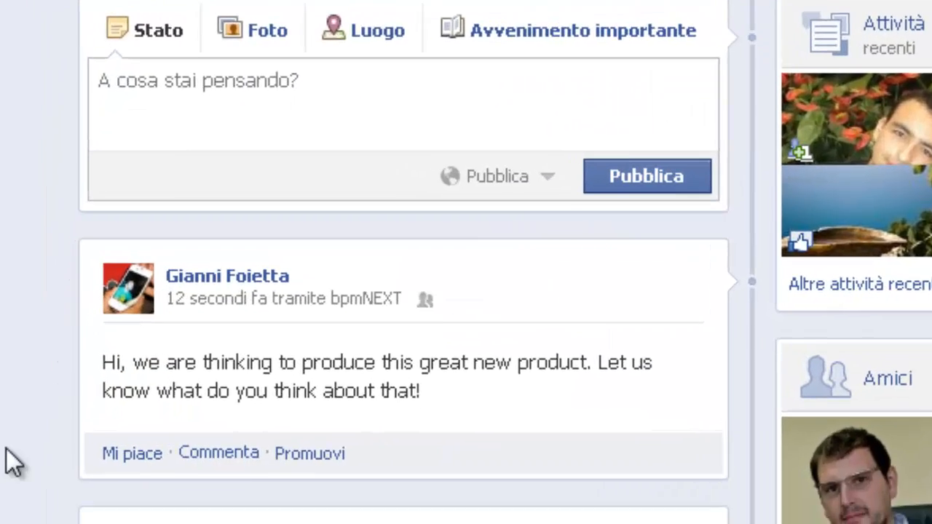
pyautogui.scroll(-3)
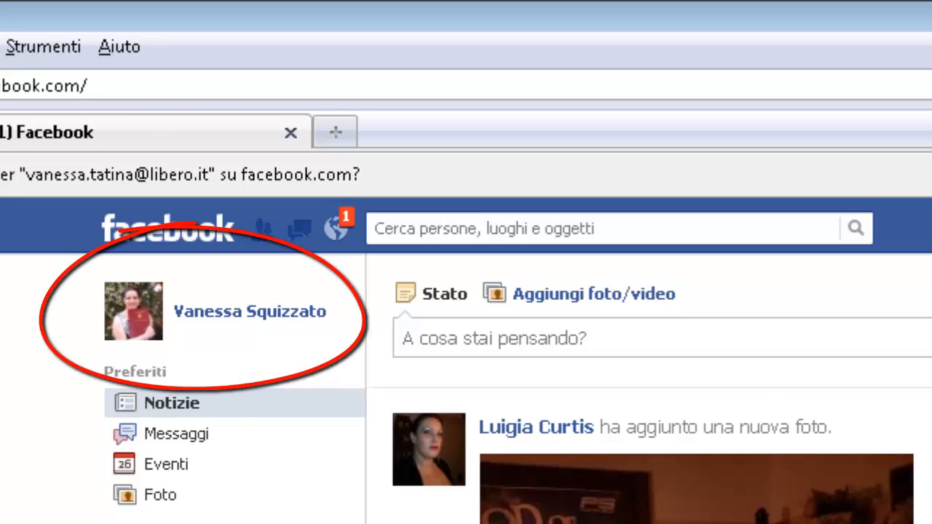
pyautogui.moveTo(332, 313)
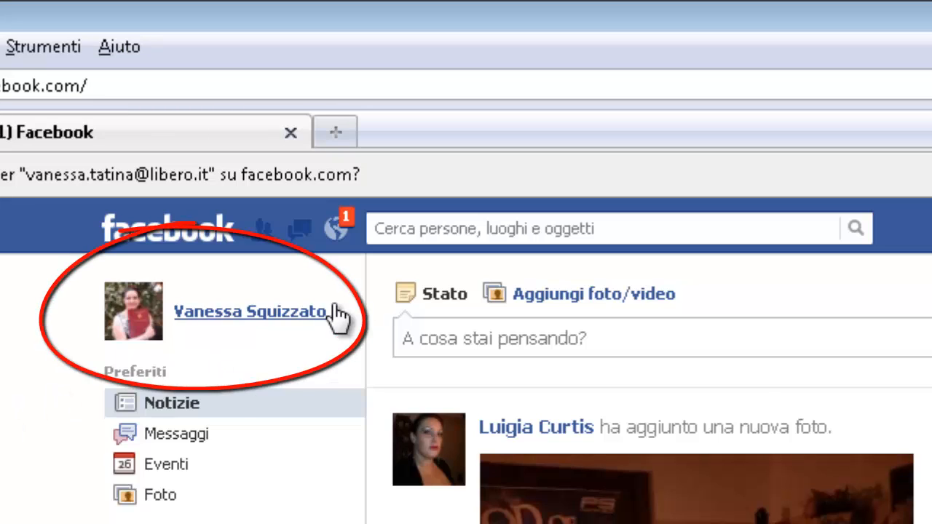
# Step: Open the contact's 'ha scritto qualcosa sul tuo diario' notification from the globe icon
pyautogui.click(335, 228)
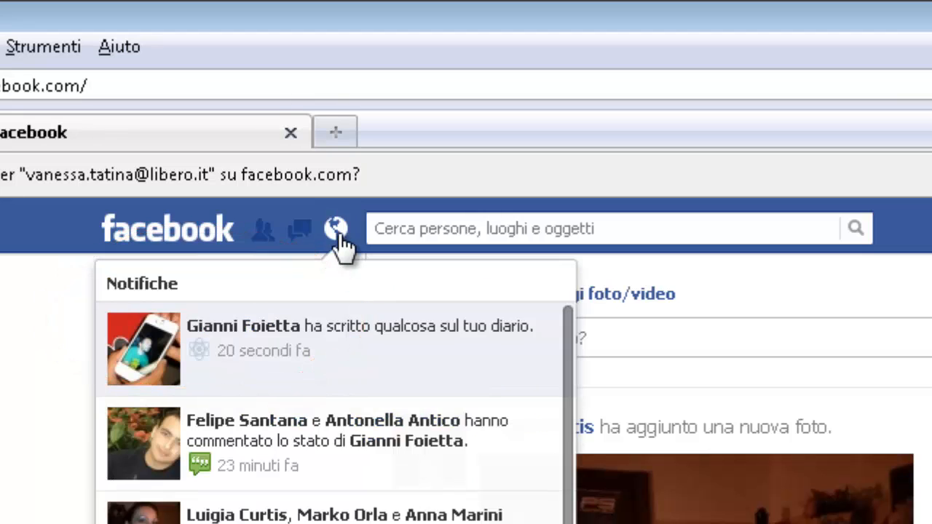
pyautogui.moveTo(469, 338)
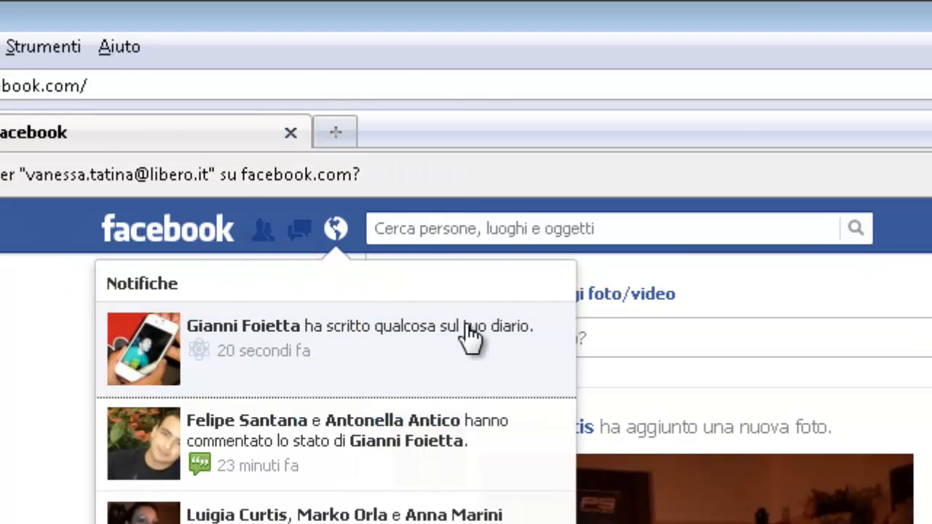
pyautogui.click(357, 325)
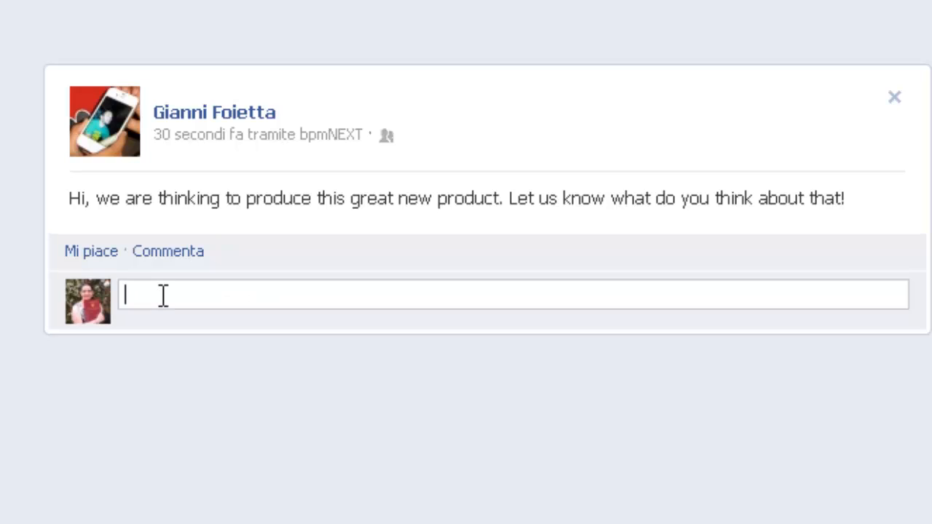
# Step: Comment 'Ok for me!!!' on the bpmNEXT product post and like it
pyautogui.write('Ok fo')
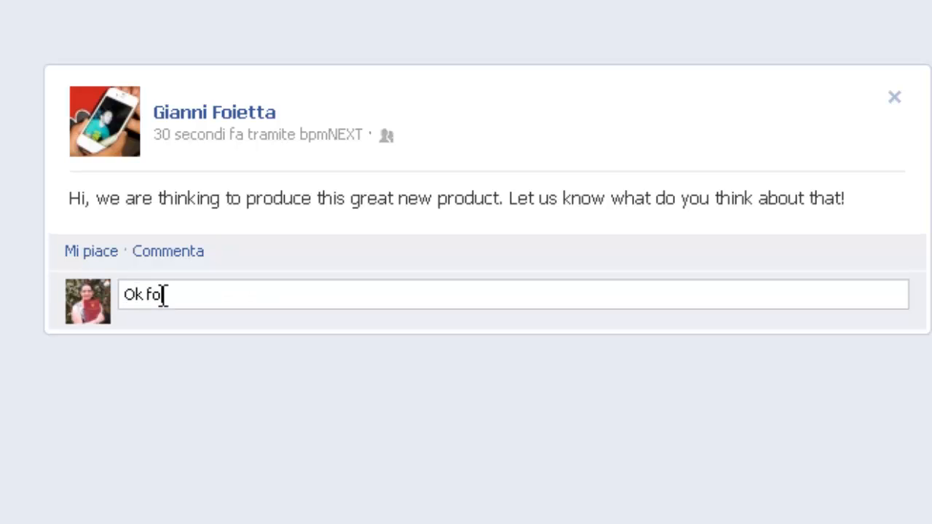
pyautogui.write('r me!!!')
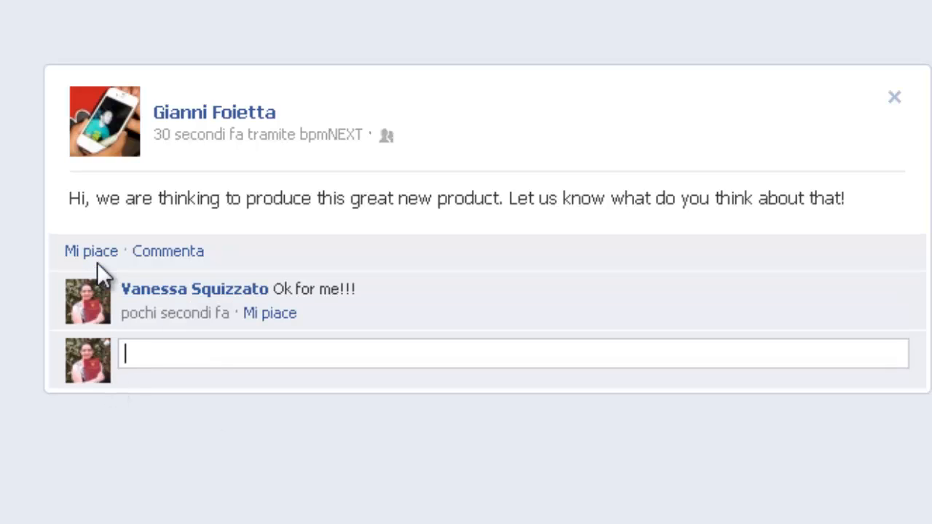
pyautogui.click(91, 251)
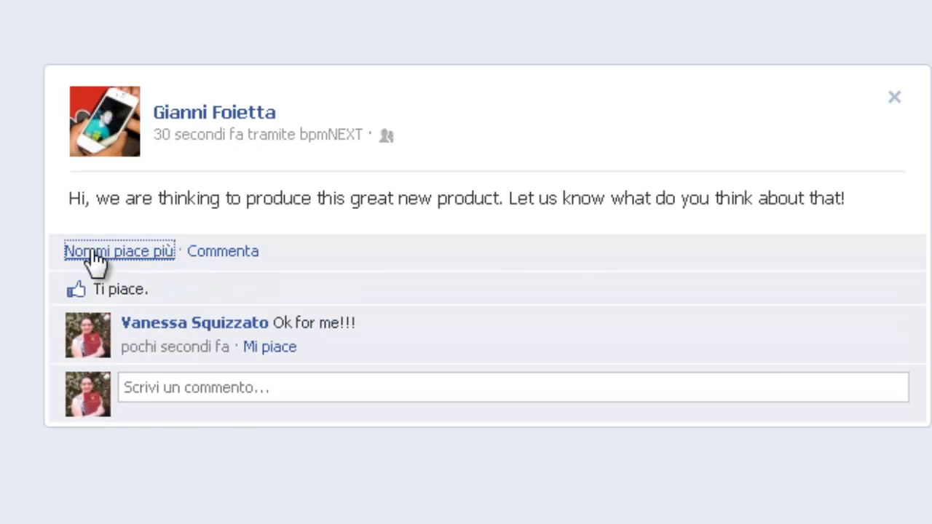
pyautogui.click(119, 251)
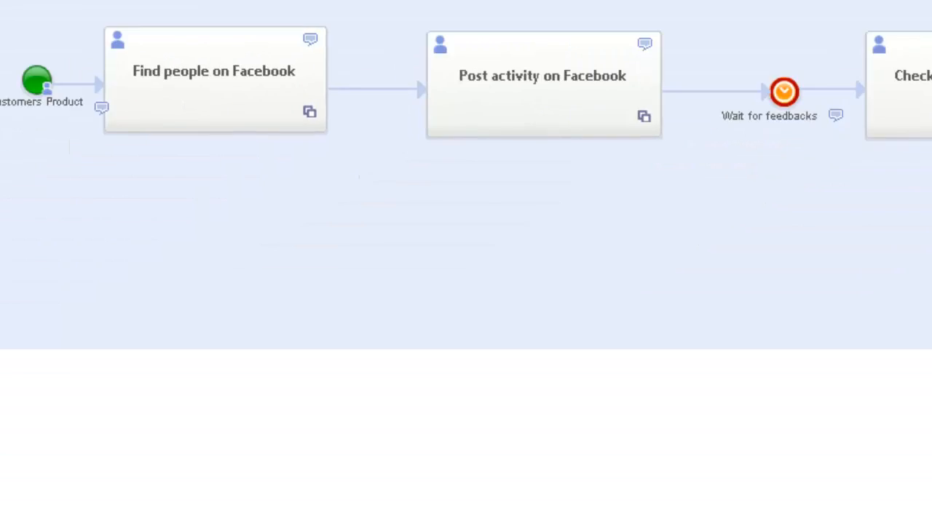
# Step: Open the activity module behind the Check likes and comments task
pyautogui.click(784, 91)
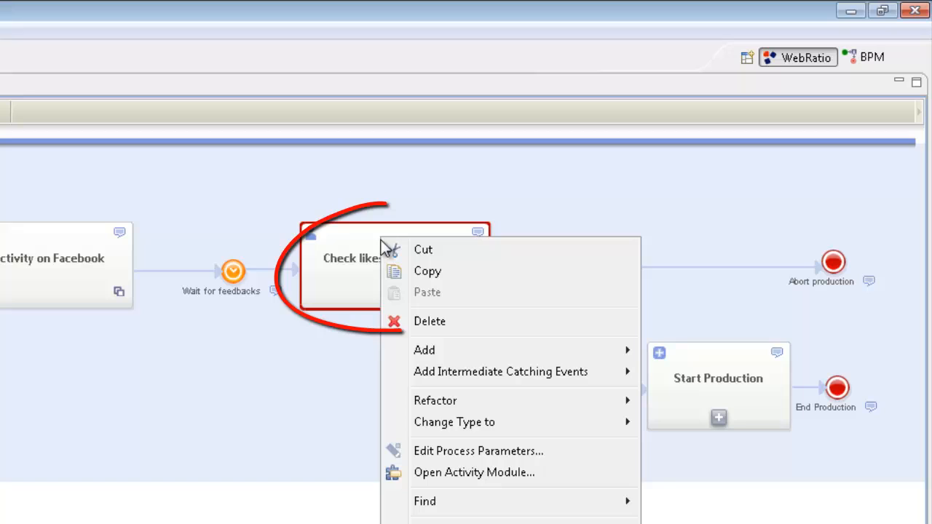
pyautogui.click(473, 471)
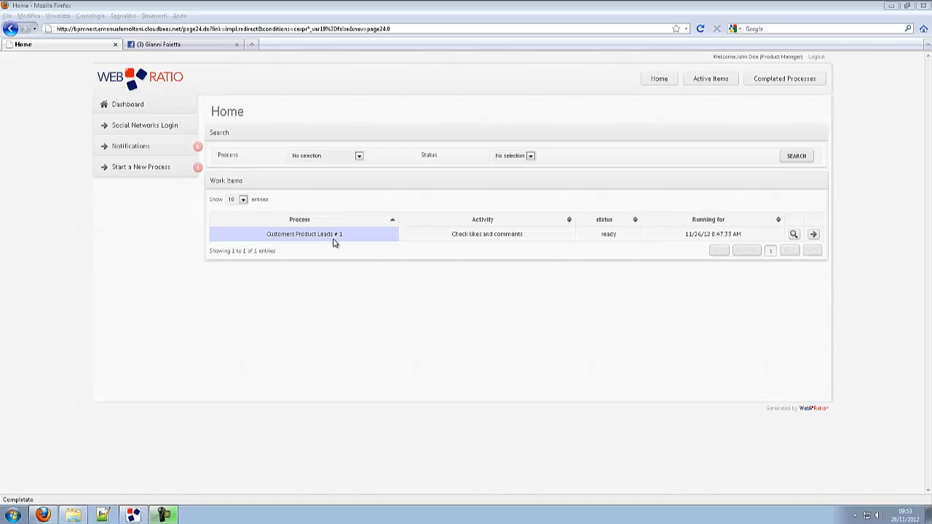
pyautogui.moveTo(814, 234)
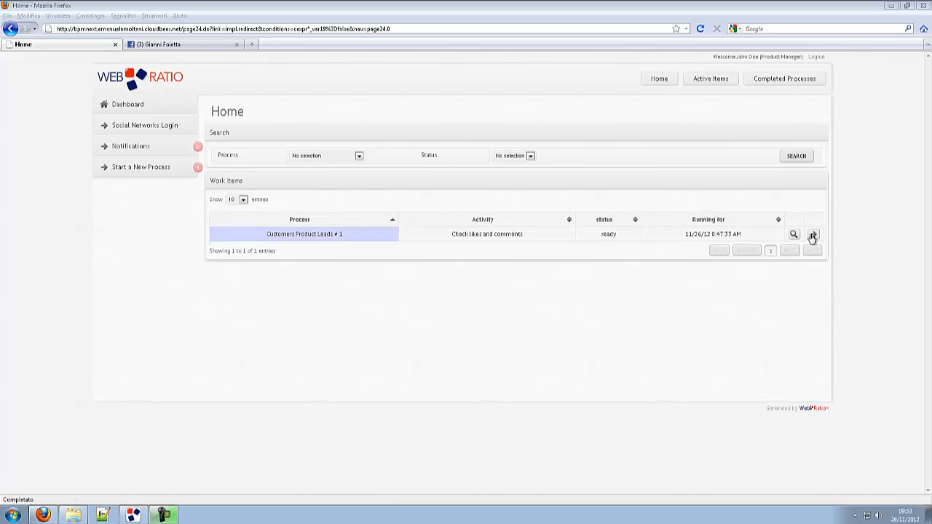
# Step: Start the Customers Product Leads #1 work item to view 3 likes and three comments
pyautogui.click(813, 234)
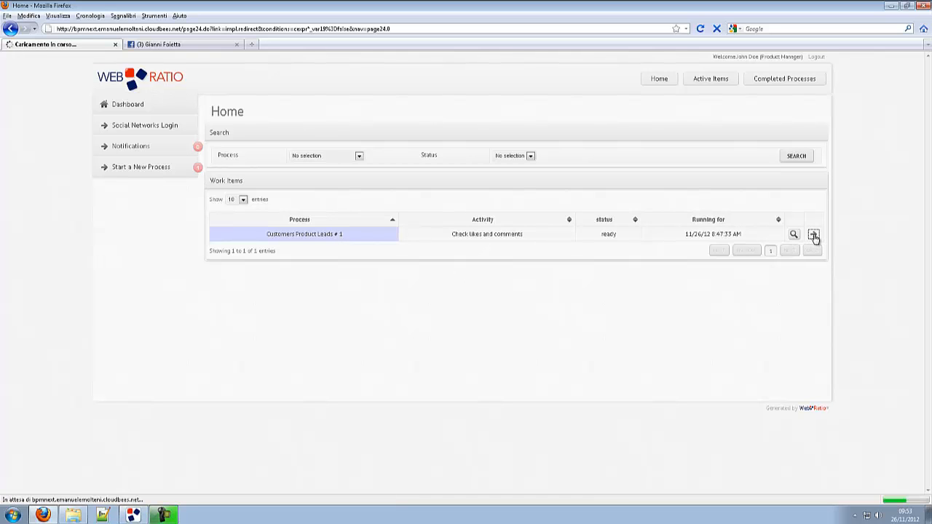
pyautogui.click(814, 234)
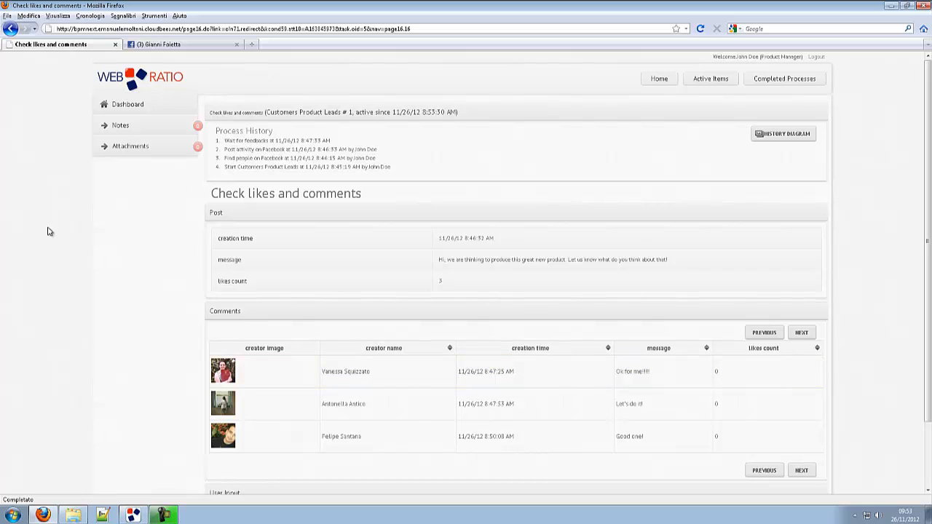
# Step: Set Start Production? to 'yes' and finish the Check likes and comments task
pyautogui.scroll(-3)
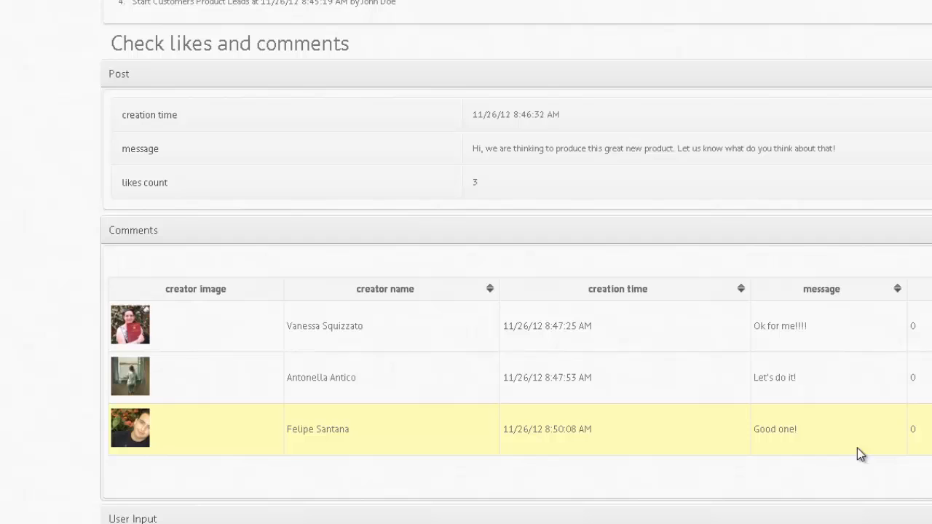
pyautogui.scroll(-3)
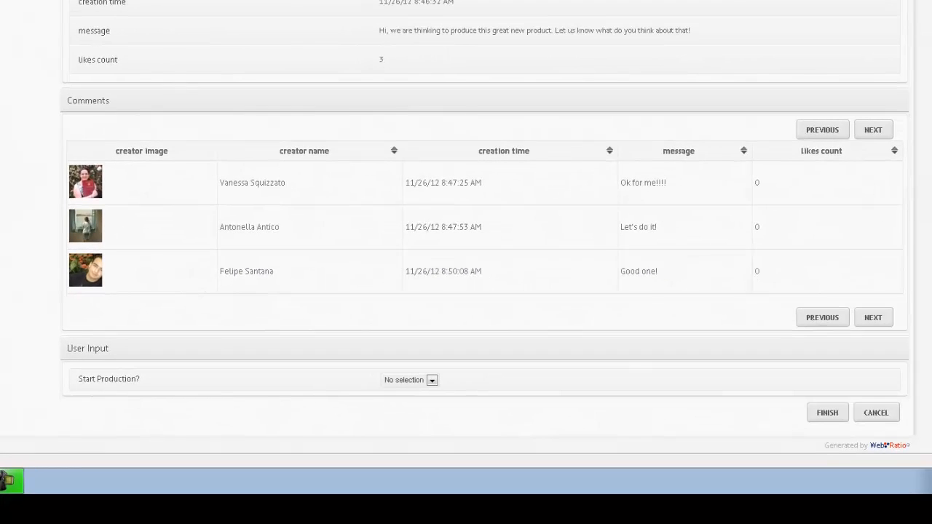
pyautogui.click(431, 379)
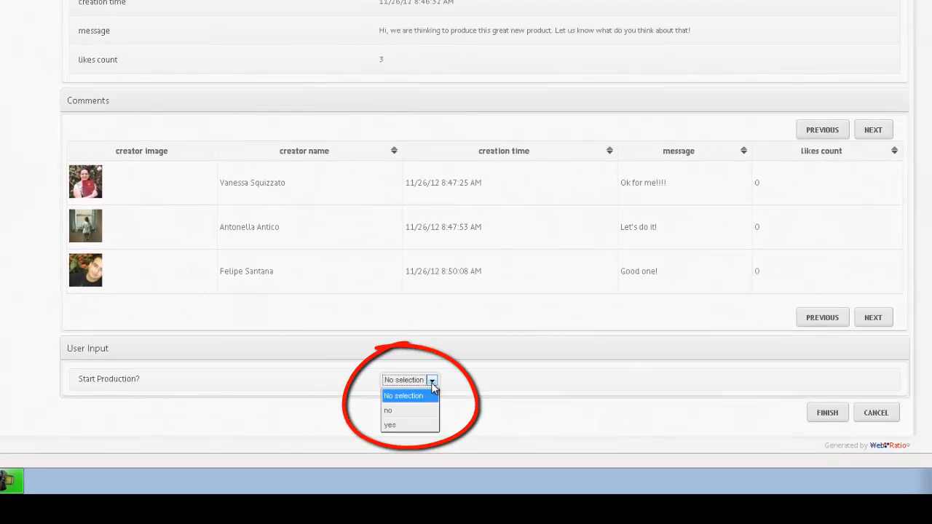
pyautogui.click(390, 425)
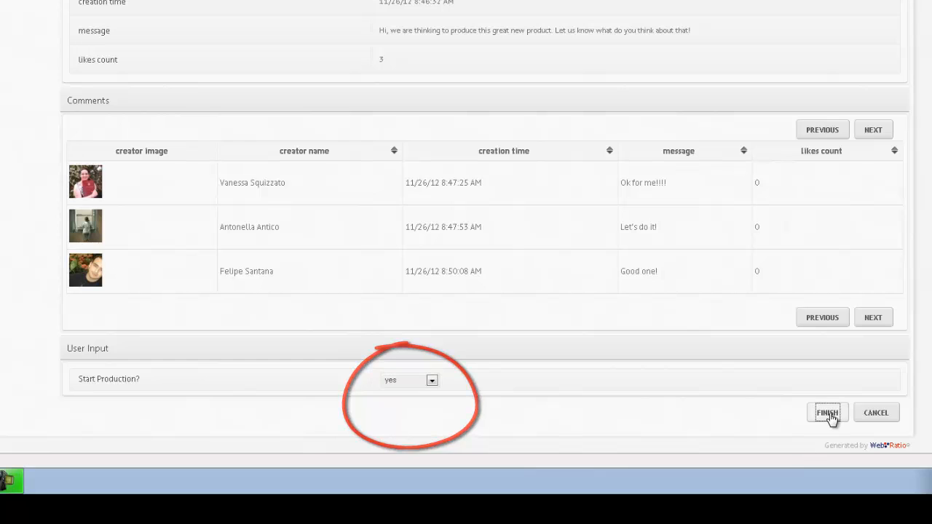
pyautogui.click(827, 413)
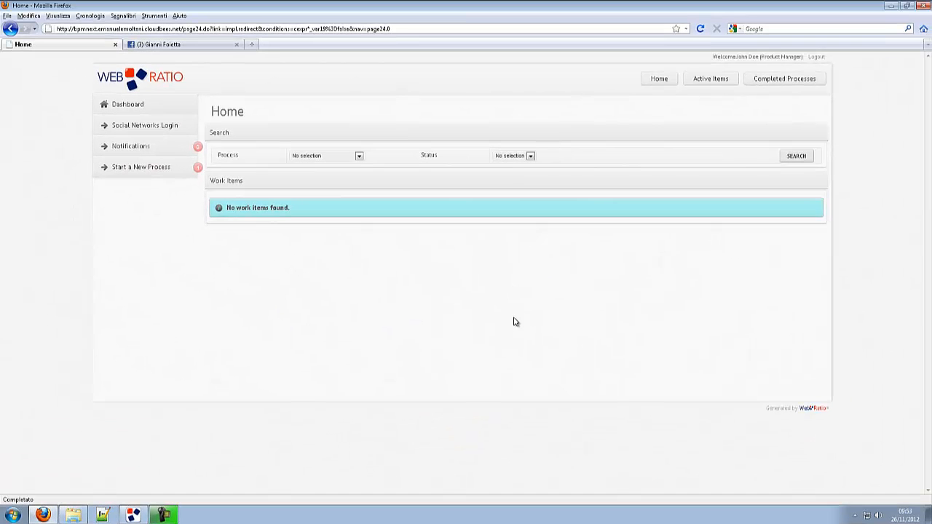